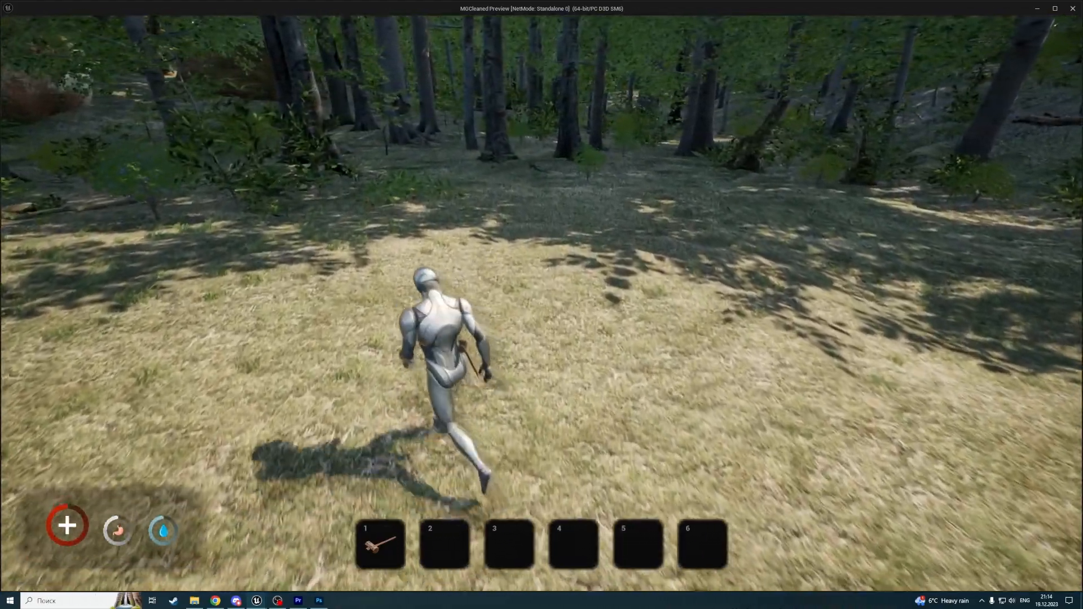
# Run the character forward with W out of the forest into the sunlit grassy clearing
pyautogui.press('w')
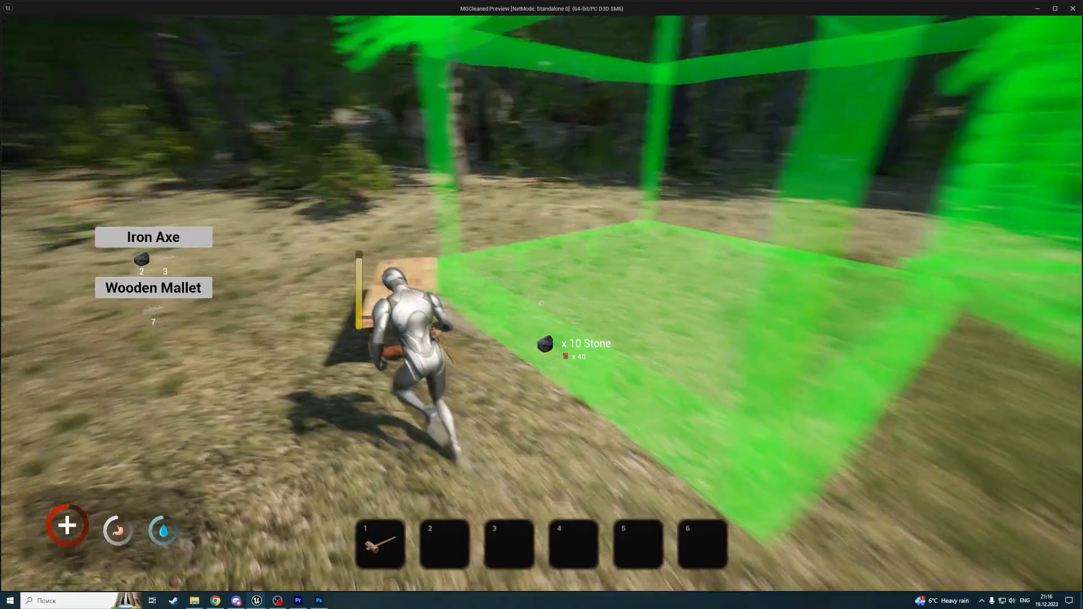
pyautogui.moveTo(541, 305)
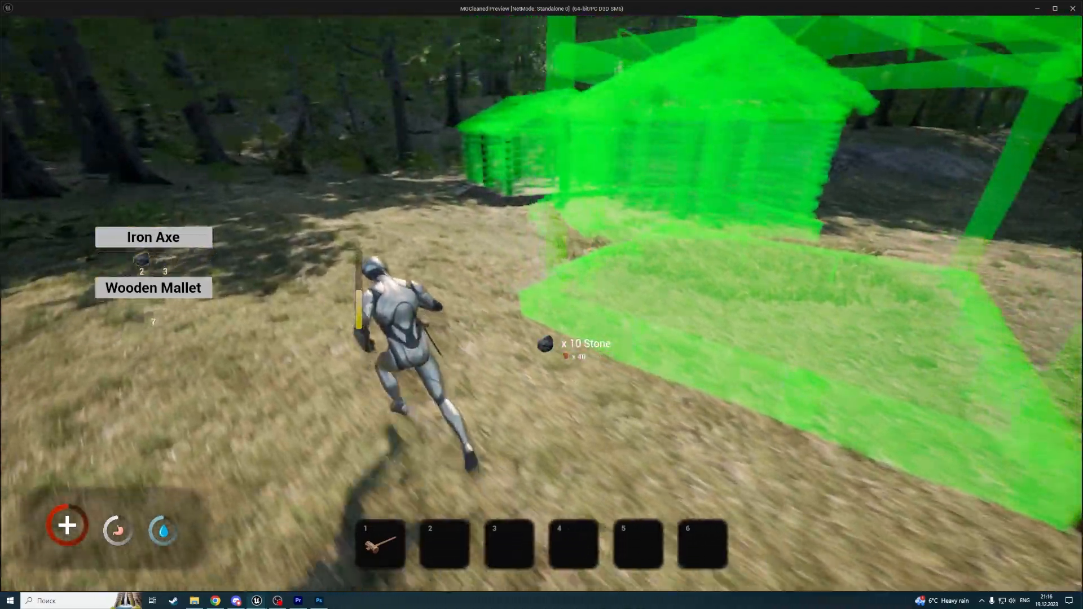